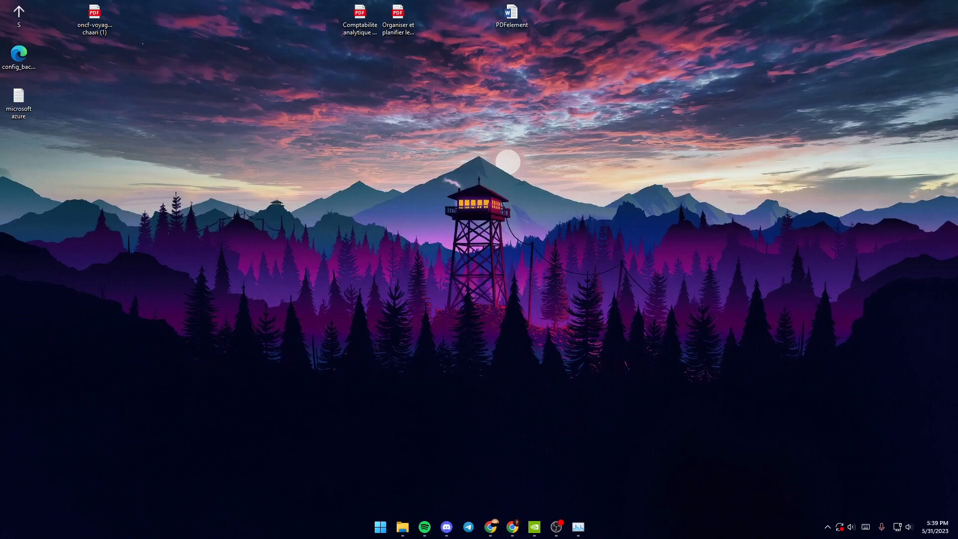
mouse_move(475, 341)
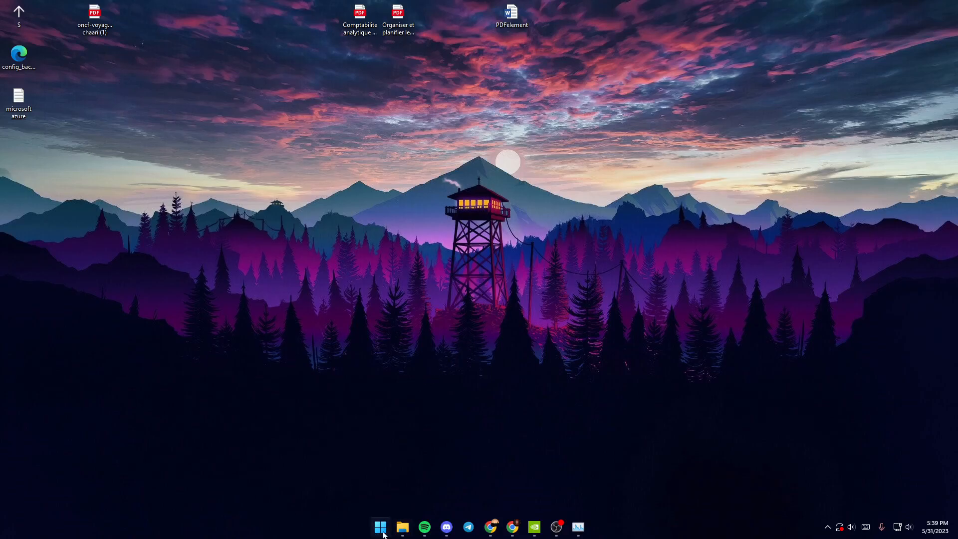
Search the Start menu for 'task manager' and launch Task Manager from the results
left_click(379, 526)
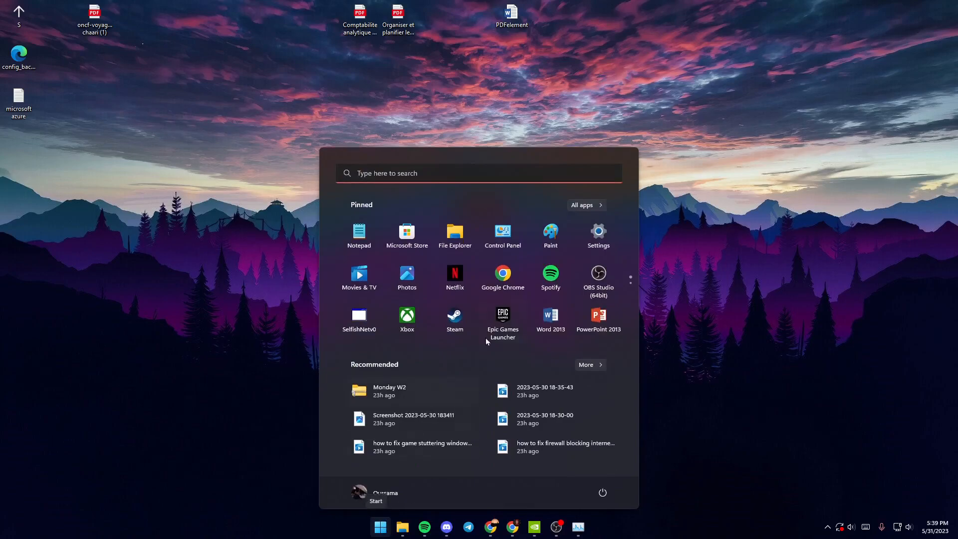
left_click(478, 173)
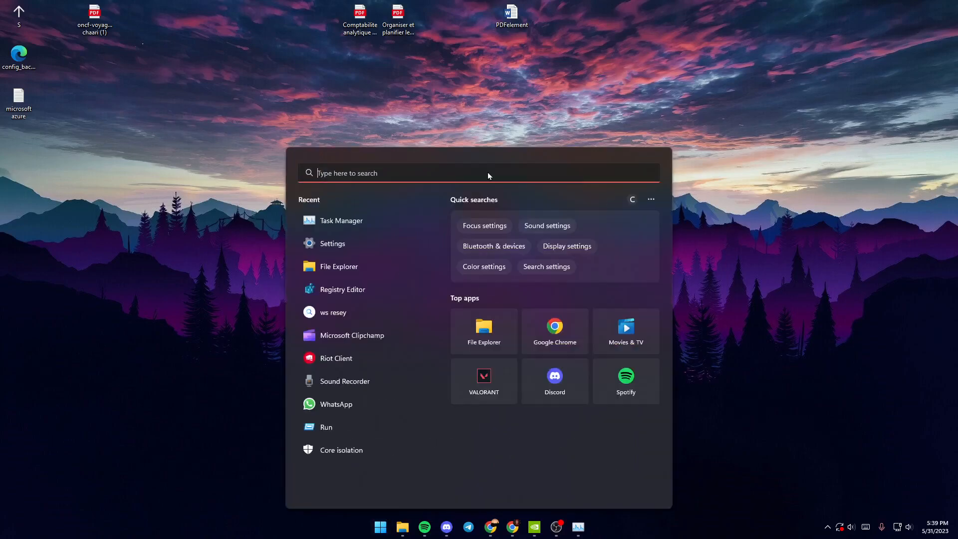
type("task manage")
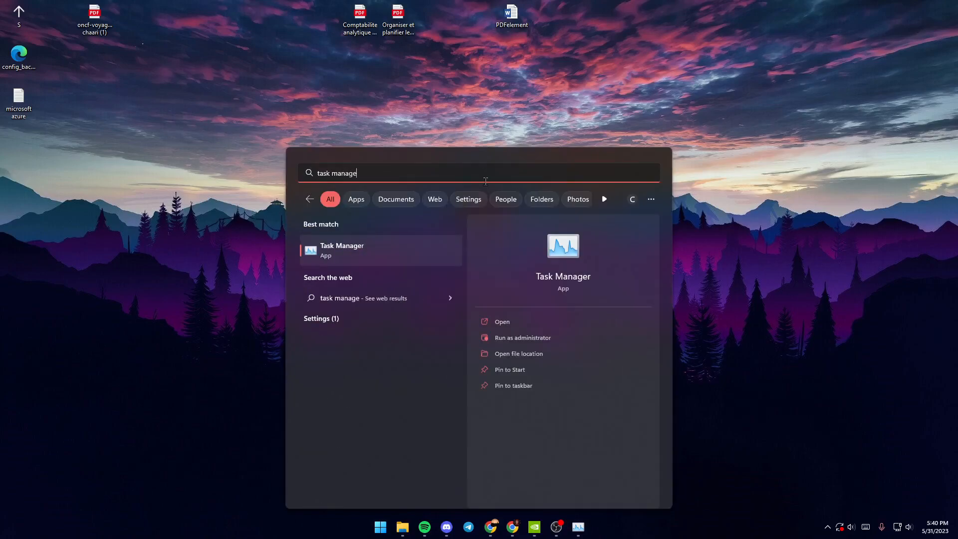
type("r")
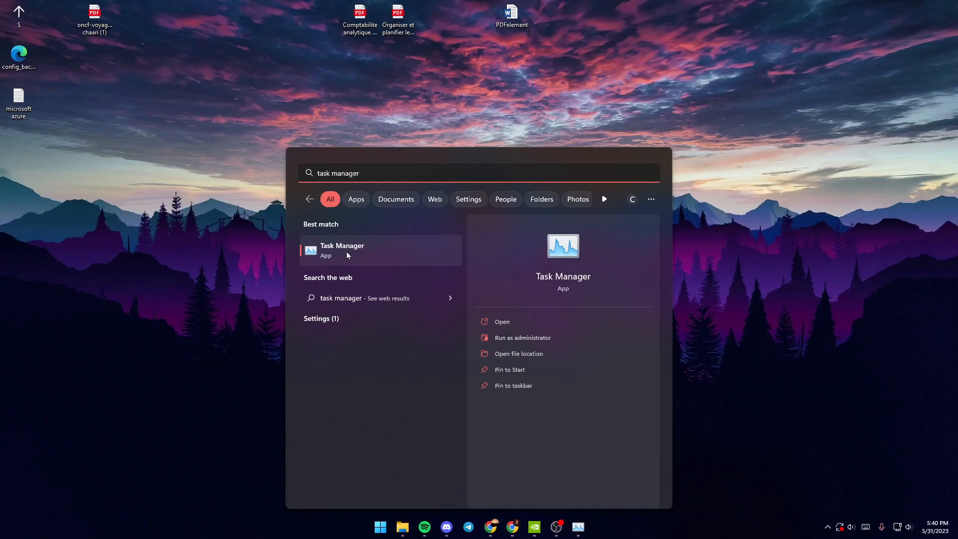
left_click(341, 249)
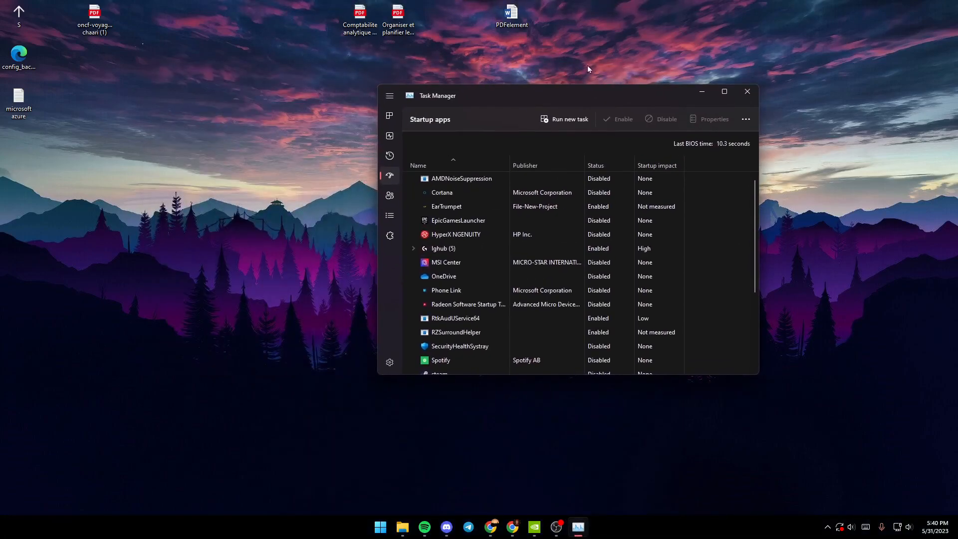
mouse_move(724, 92)
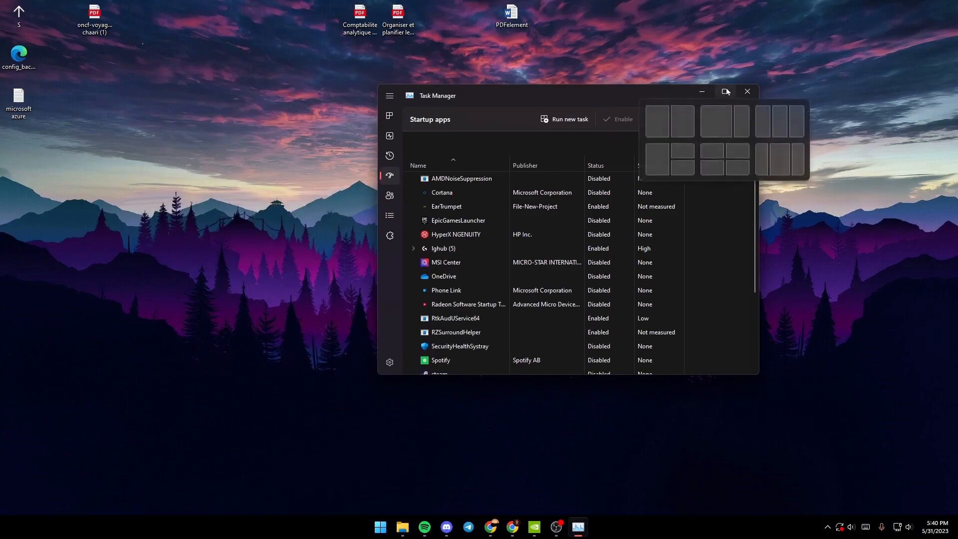
Maximize the Task Manager window so it fills the screen
left_click(726, 92)
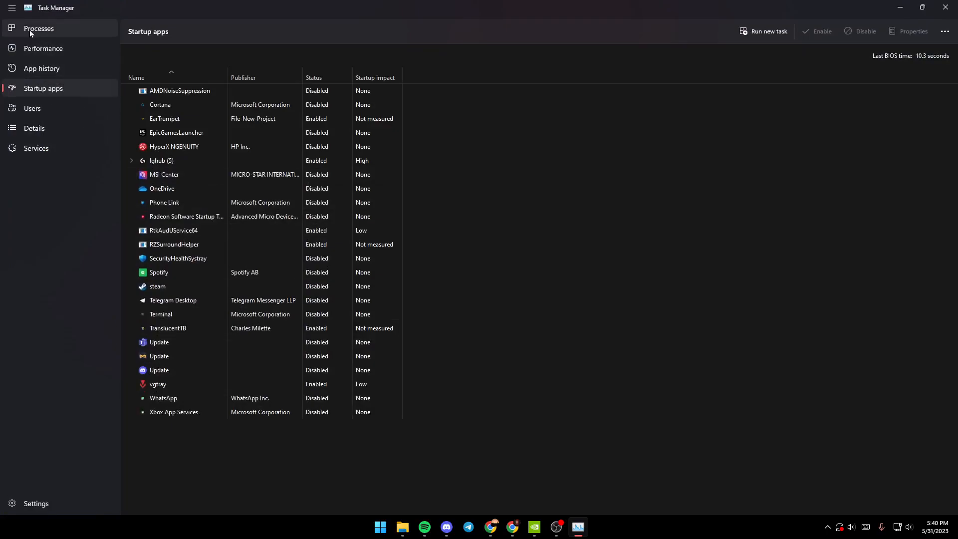
Show the Processes page, collapsing and re-expanding the navigation pane
left_click(39, 28)
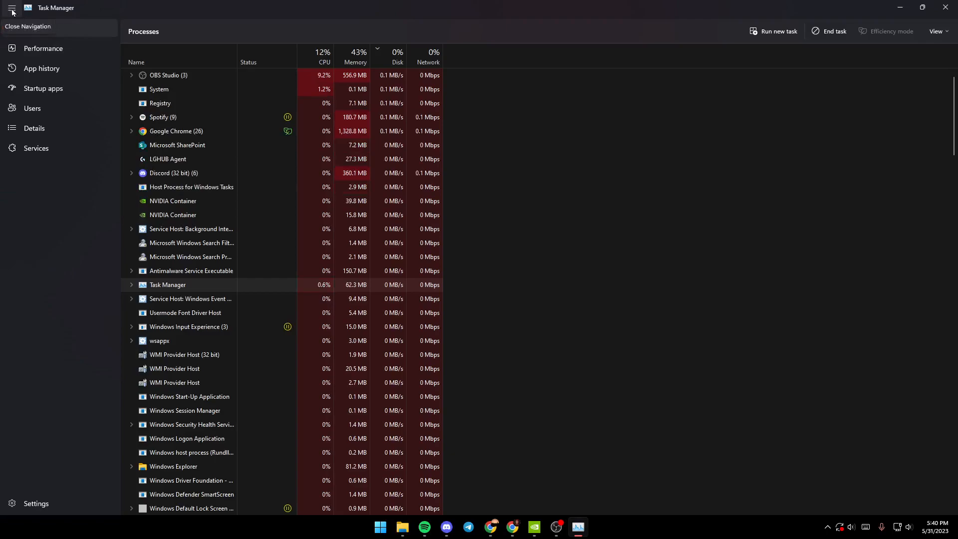
left_click(11, 7)
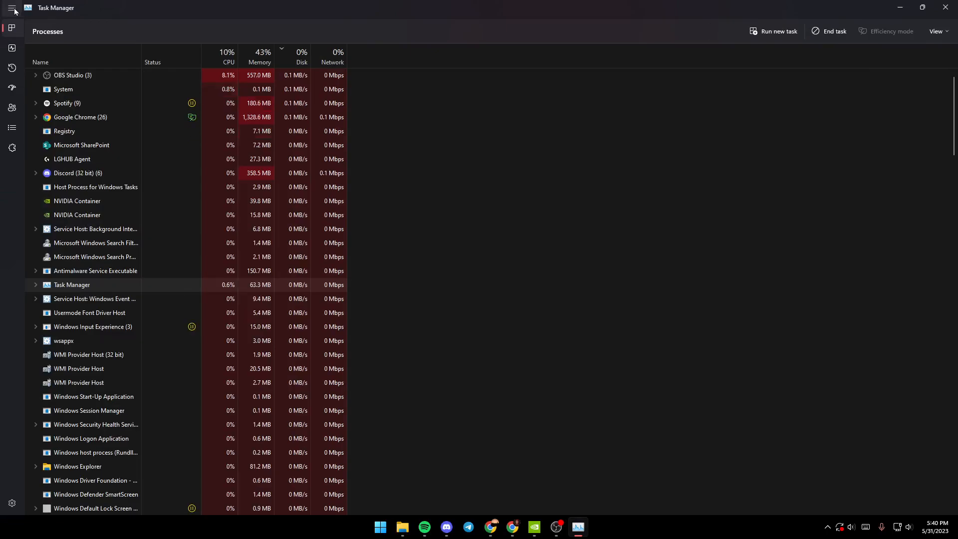
left_click(11, 8)
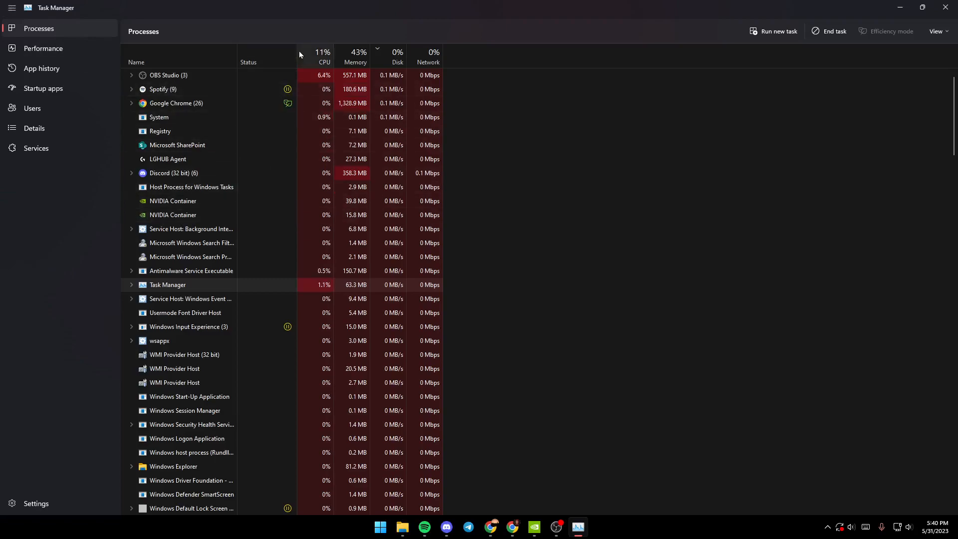
mouse_move(324, 57)
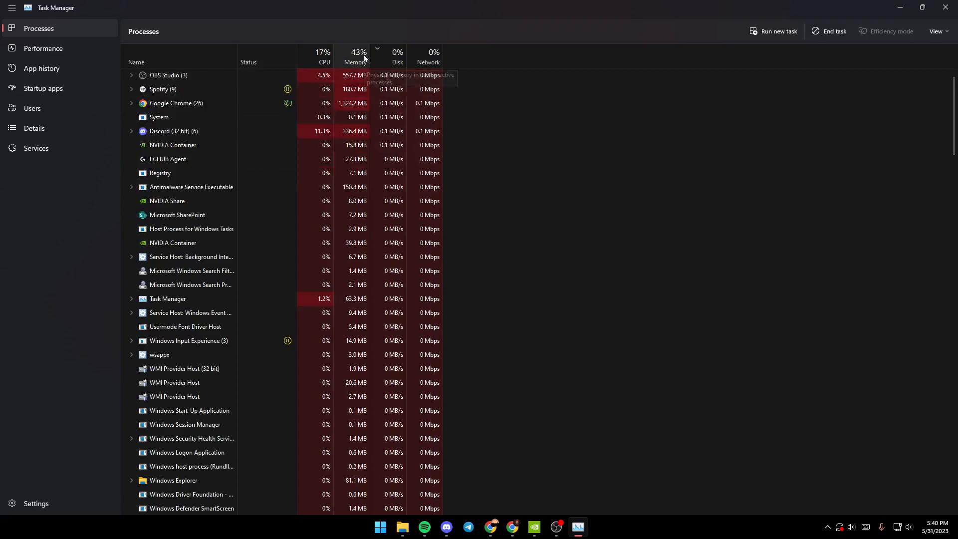
Sort the process list by Memory so Google Chrome (~1.3 GB) is at the top
left_click(359, 57)
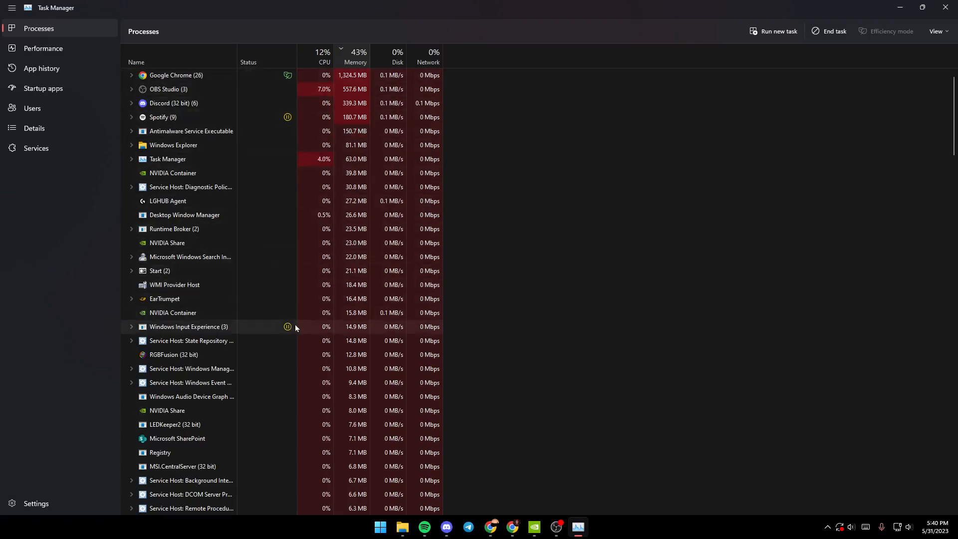
mouse_move(234, 131)
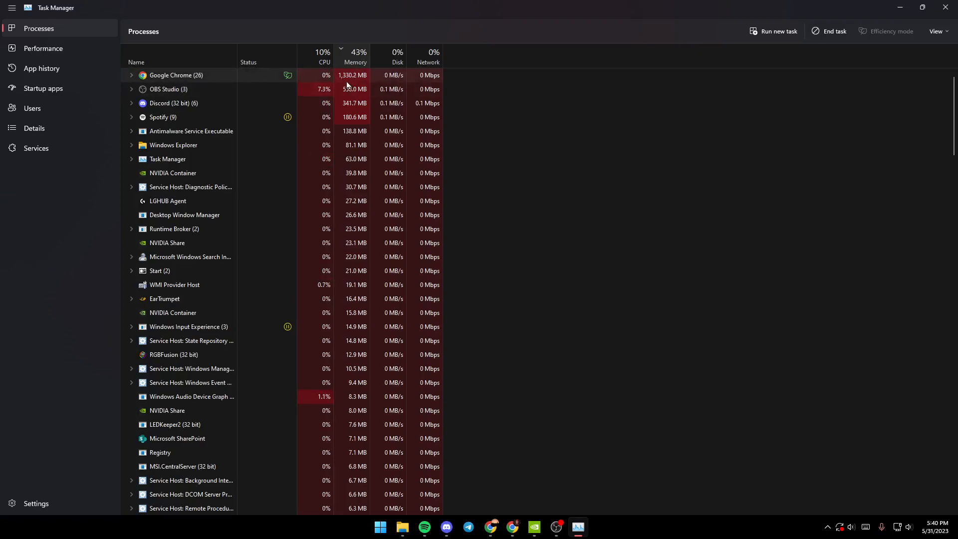
Show Google Chrome's context menu with End task, then go to the Startup apps page
right_click(176, 74)
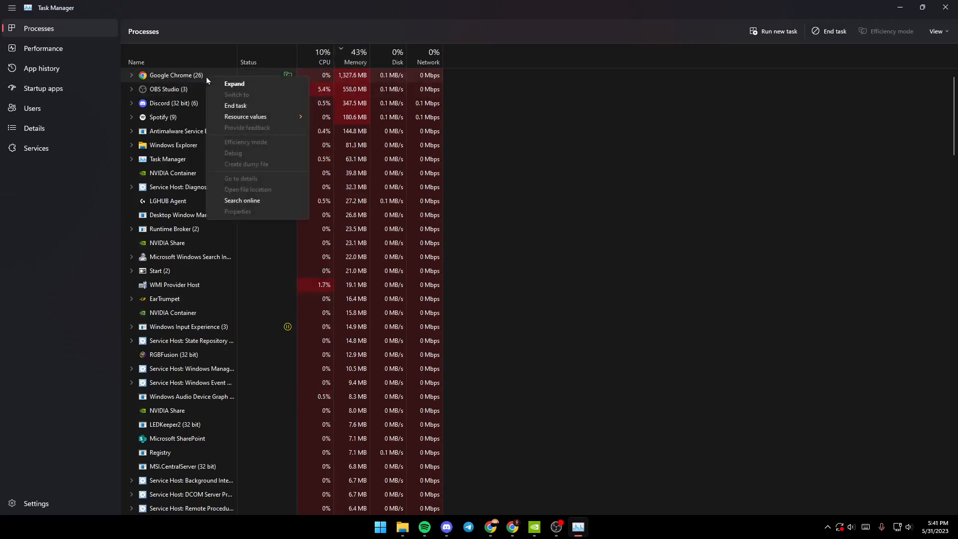
mouse_move(249, 112)
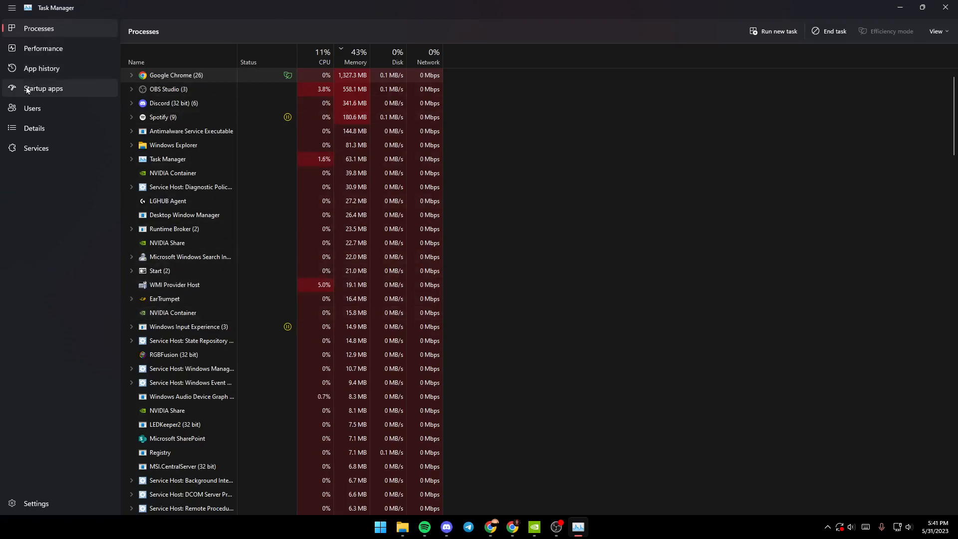
left_click(43, 88)
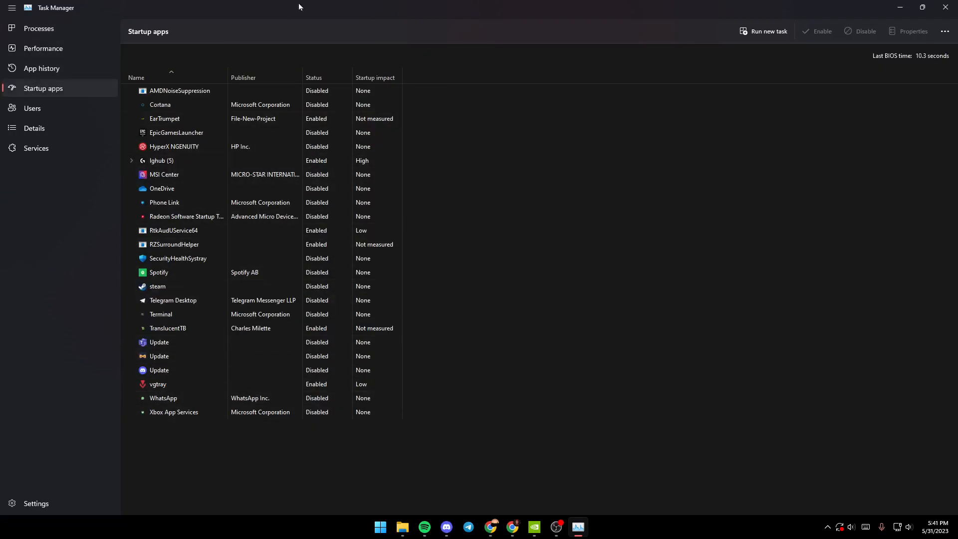